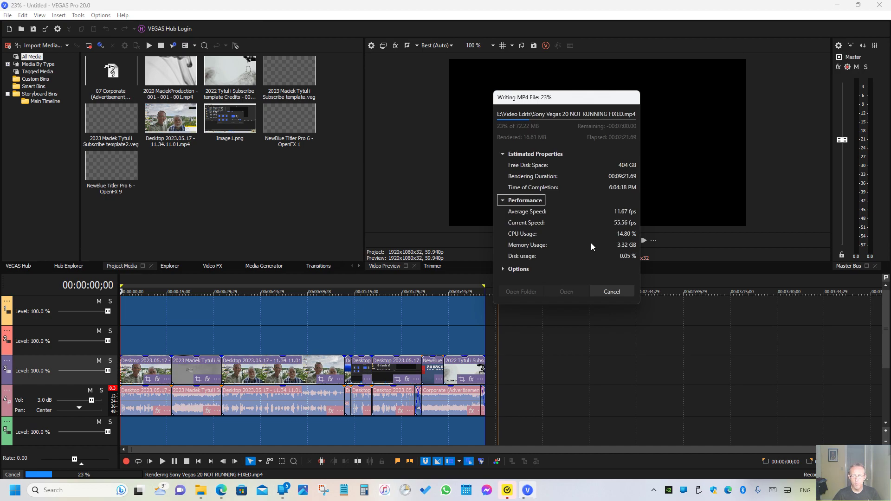
mouse_move(605, 196)
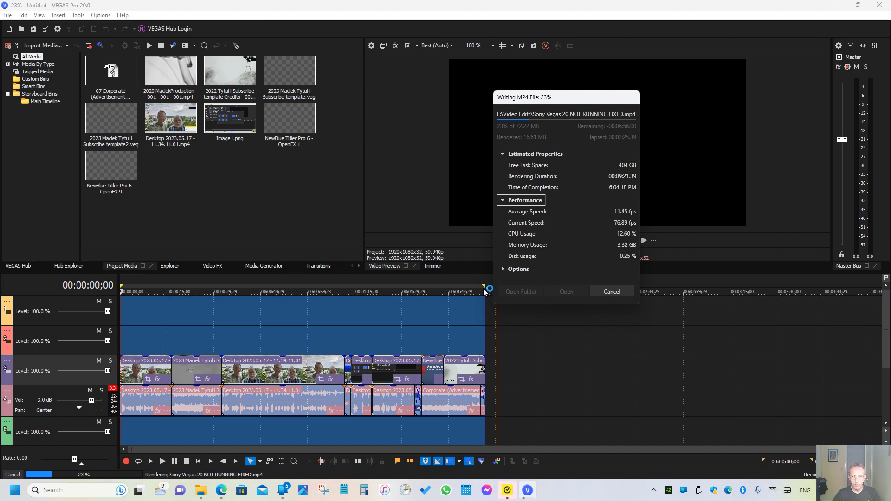
mouse_move(604, 233)
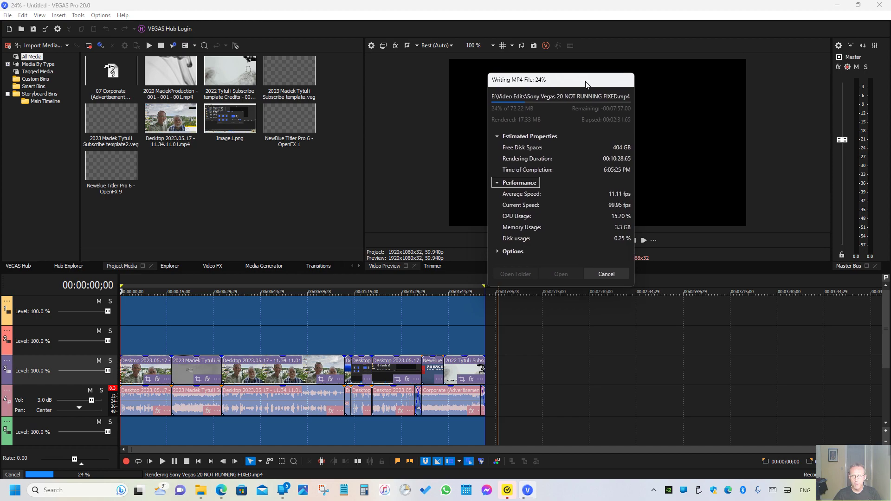
mouse_move(485, 283)
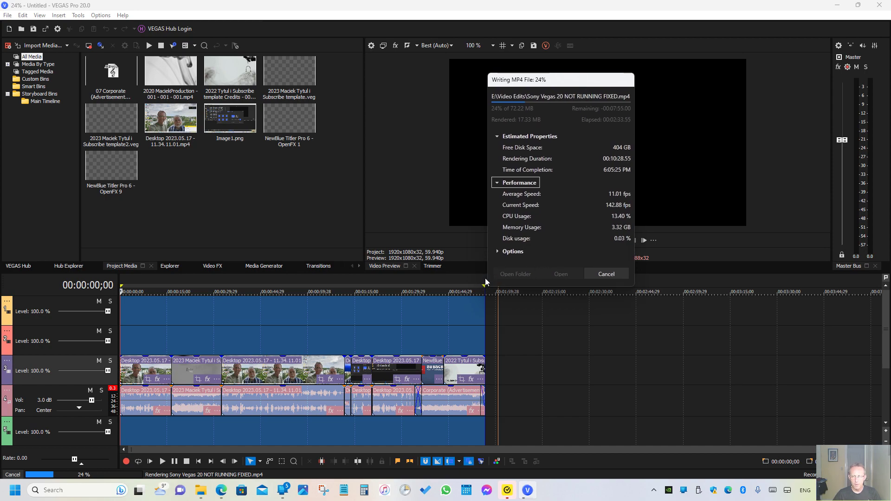